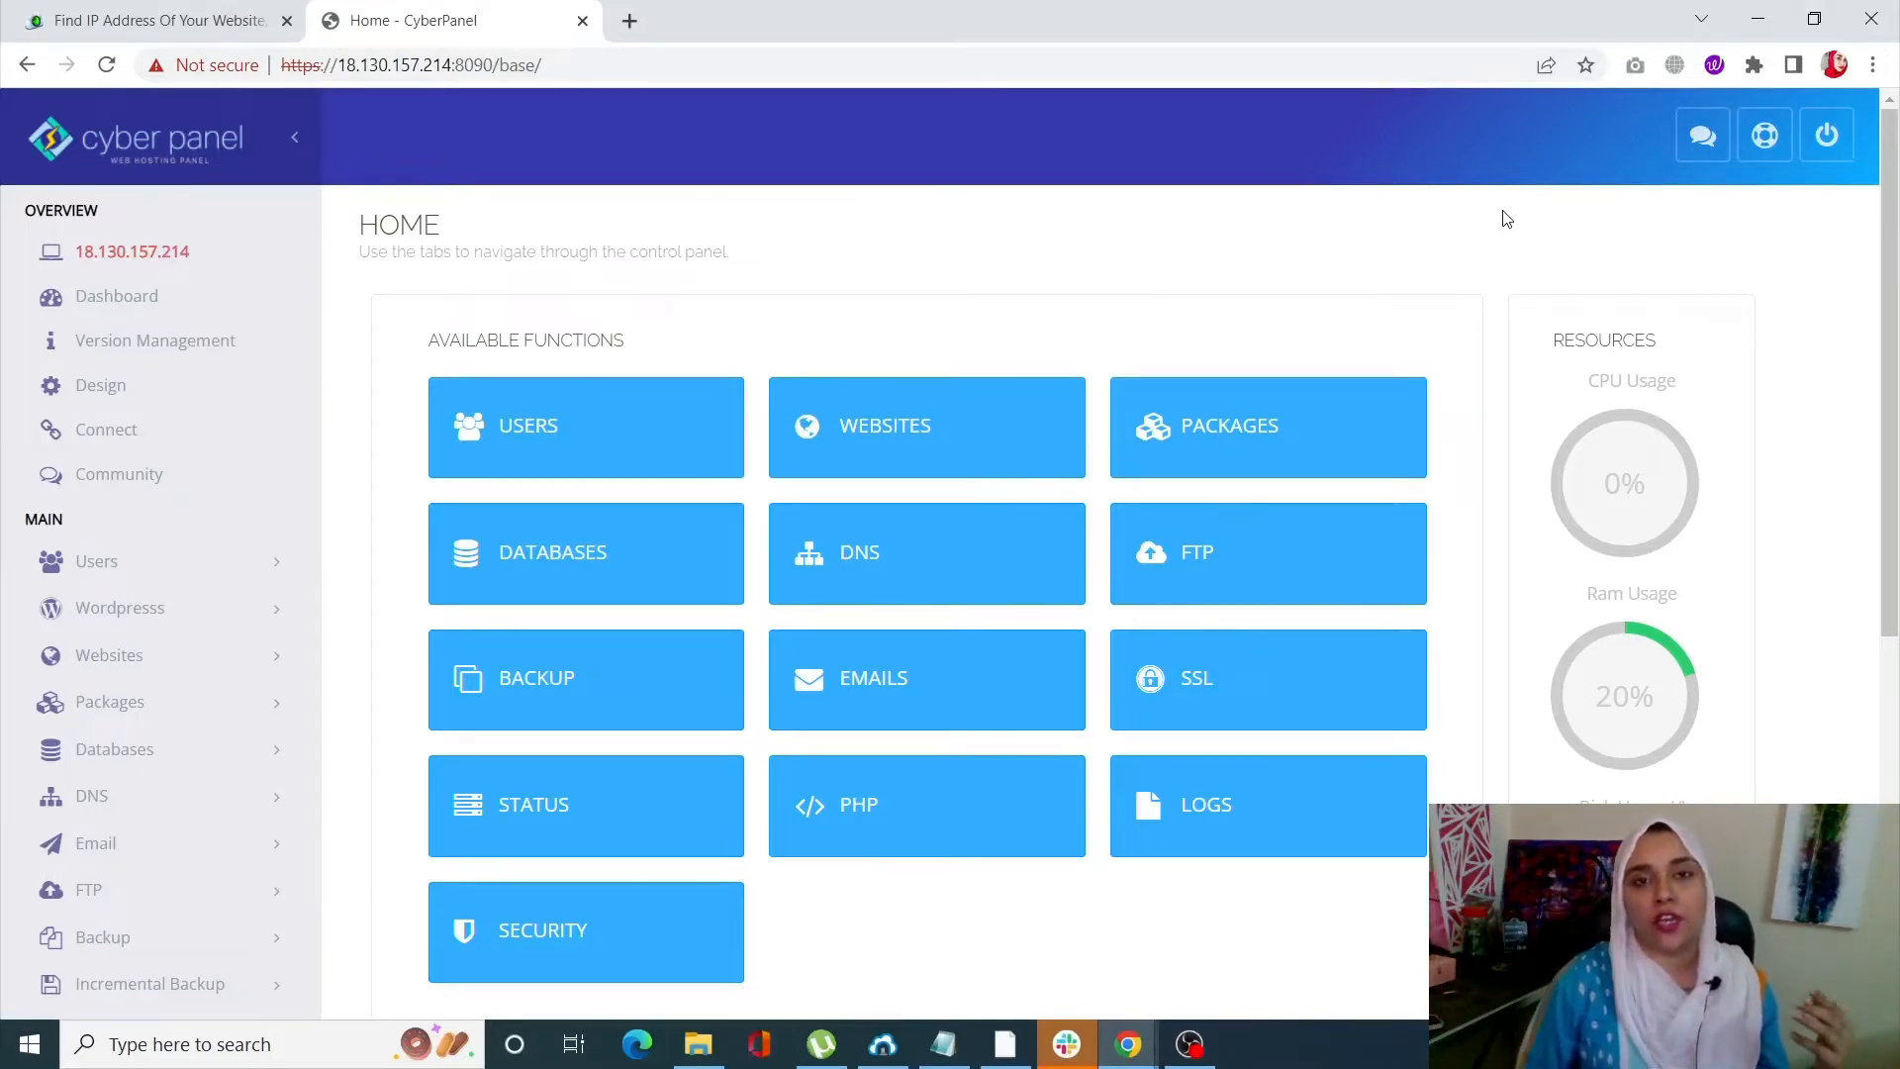
mouse_move(775, 258)
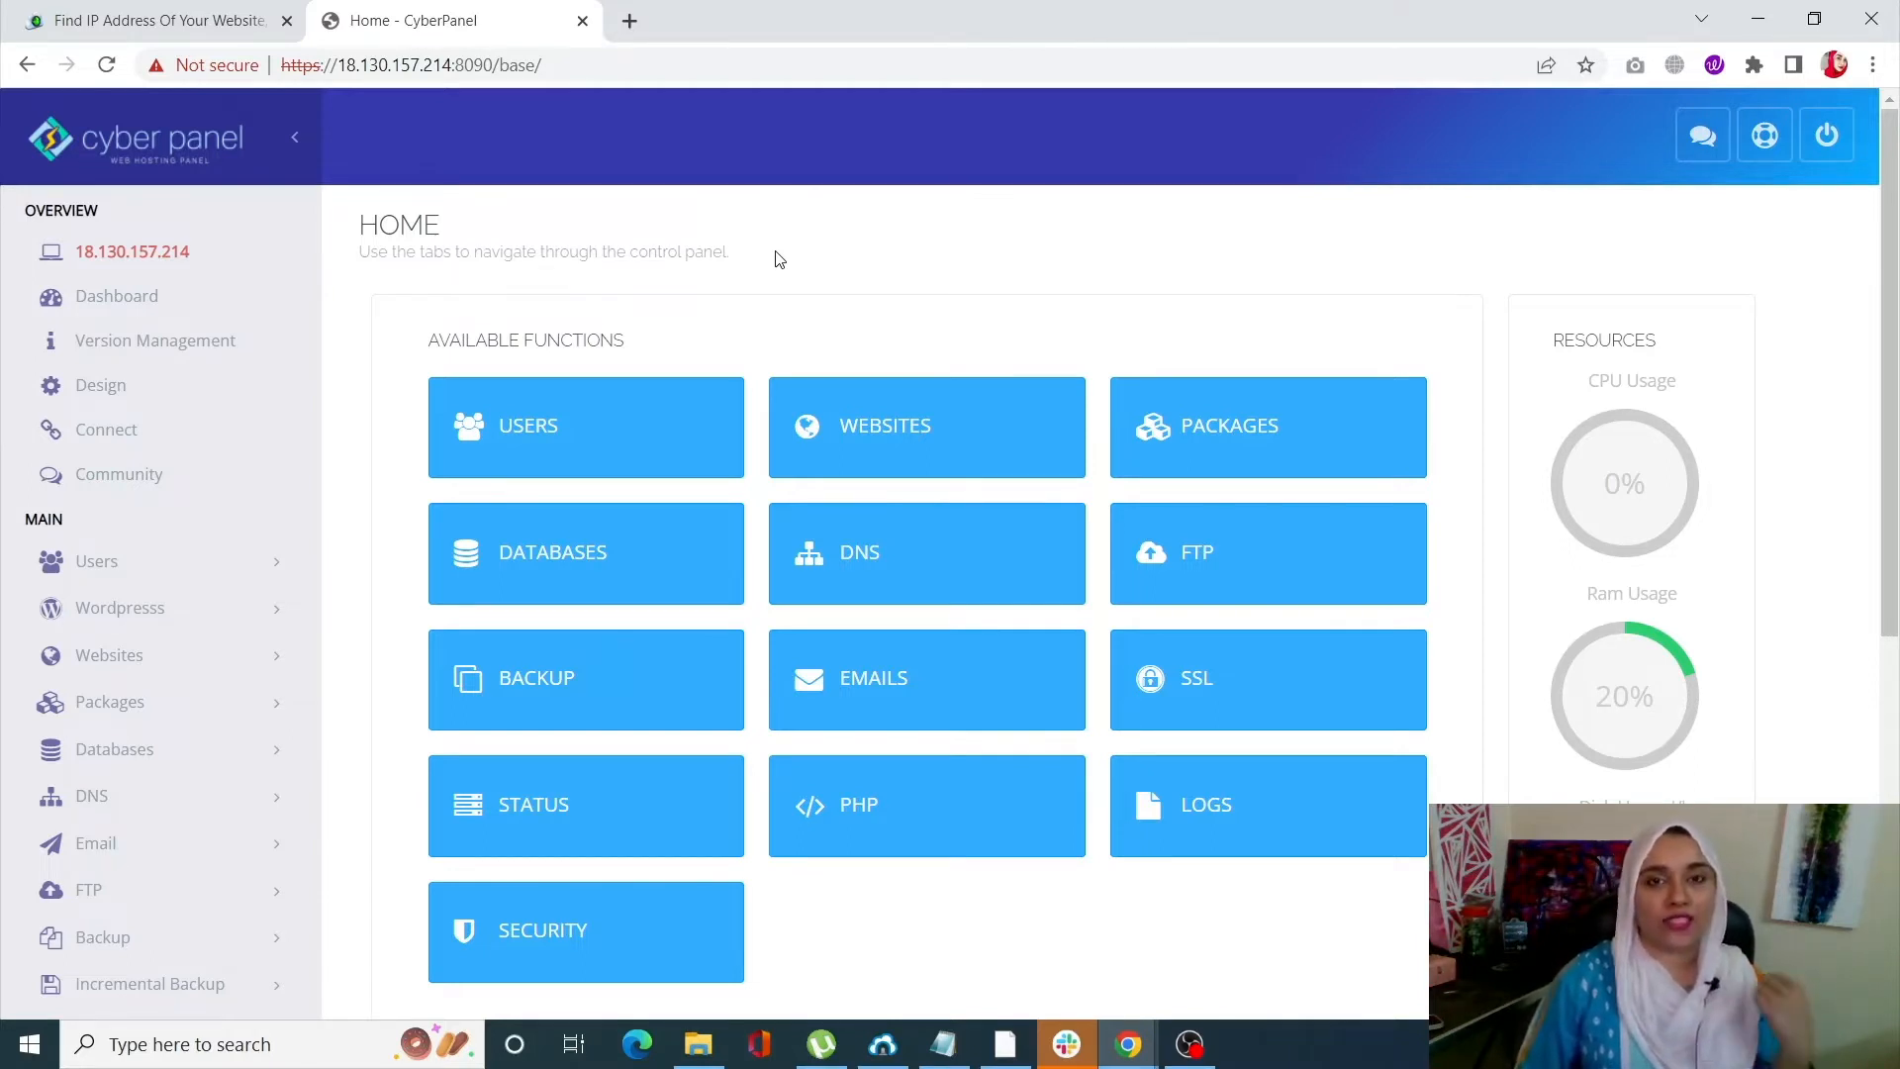
mouse_move(793, 346)
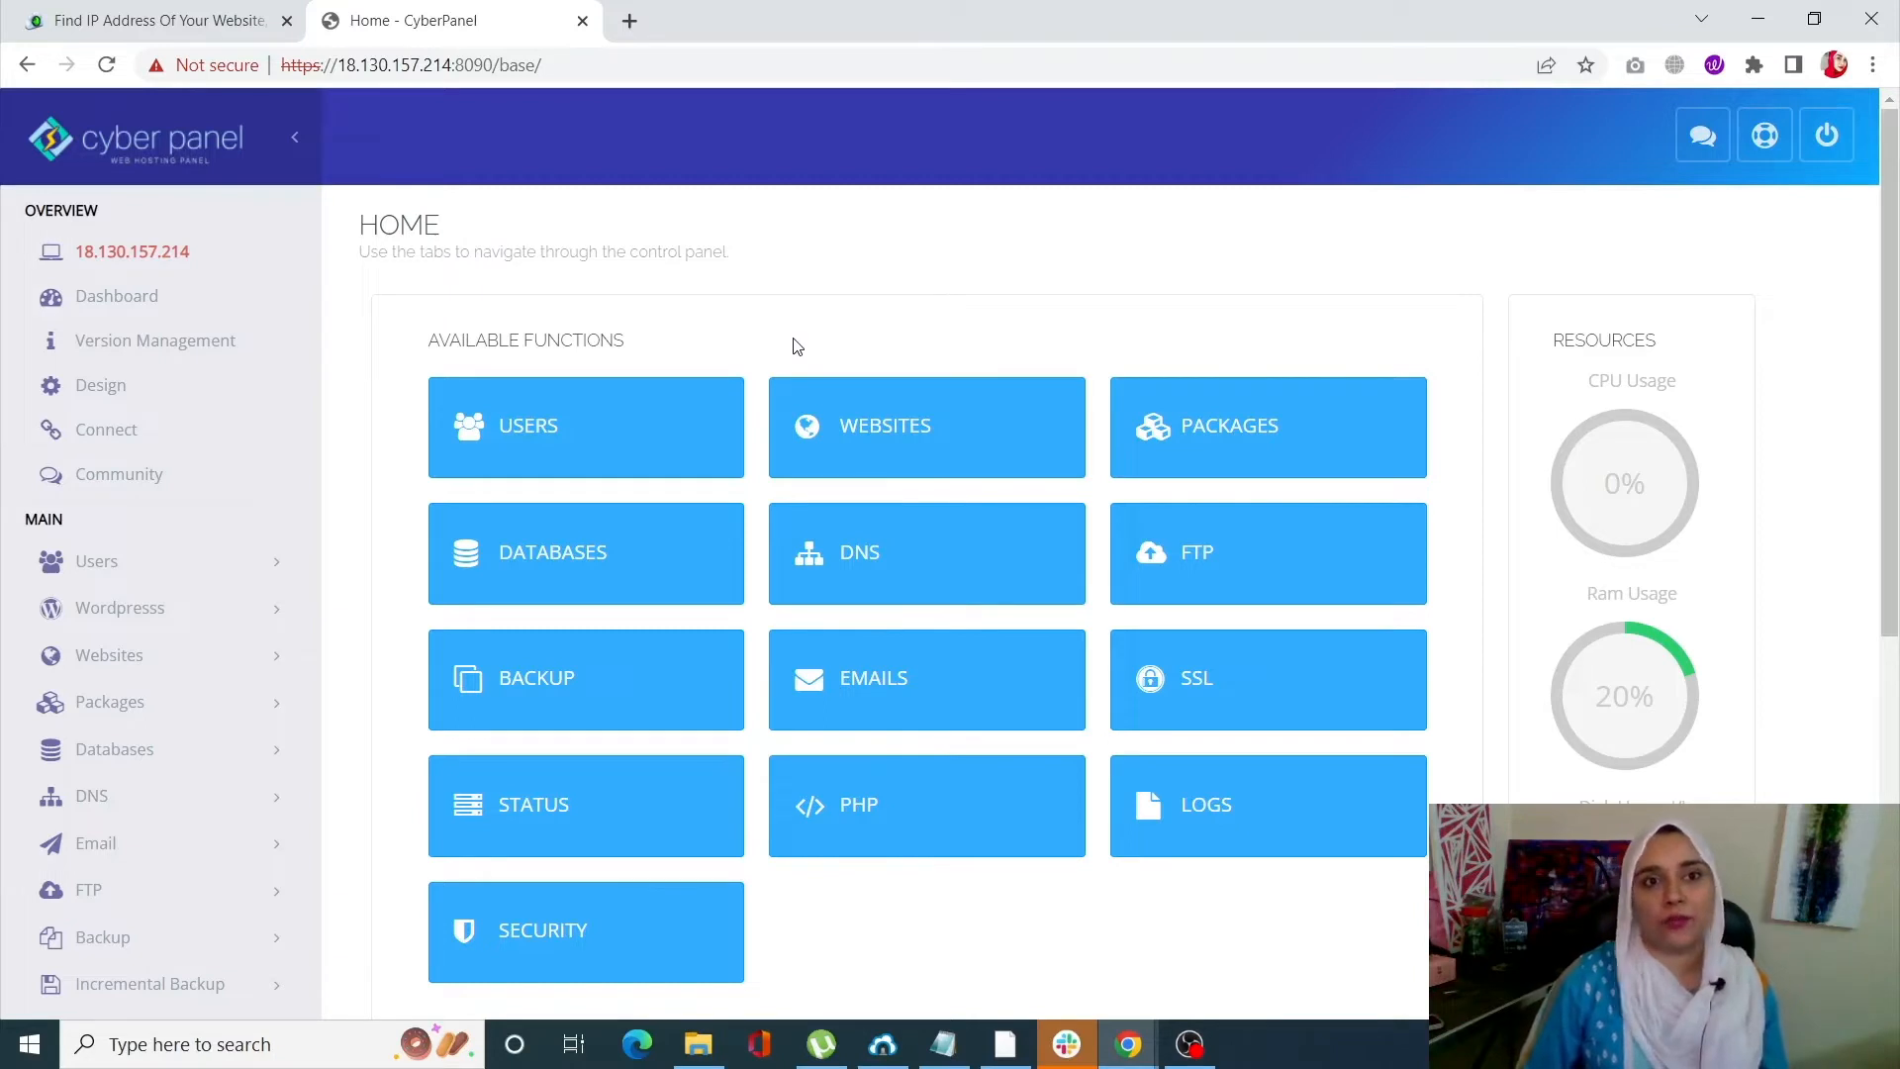
mouse_move(287, 247)
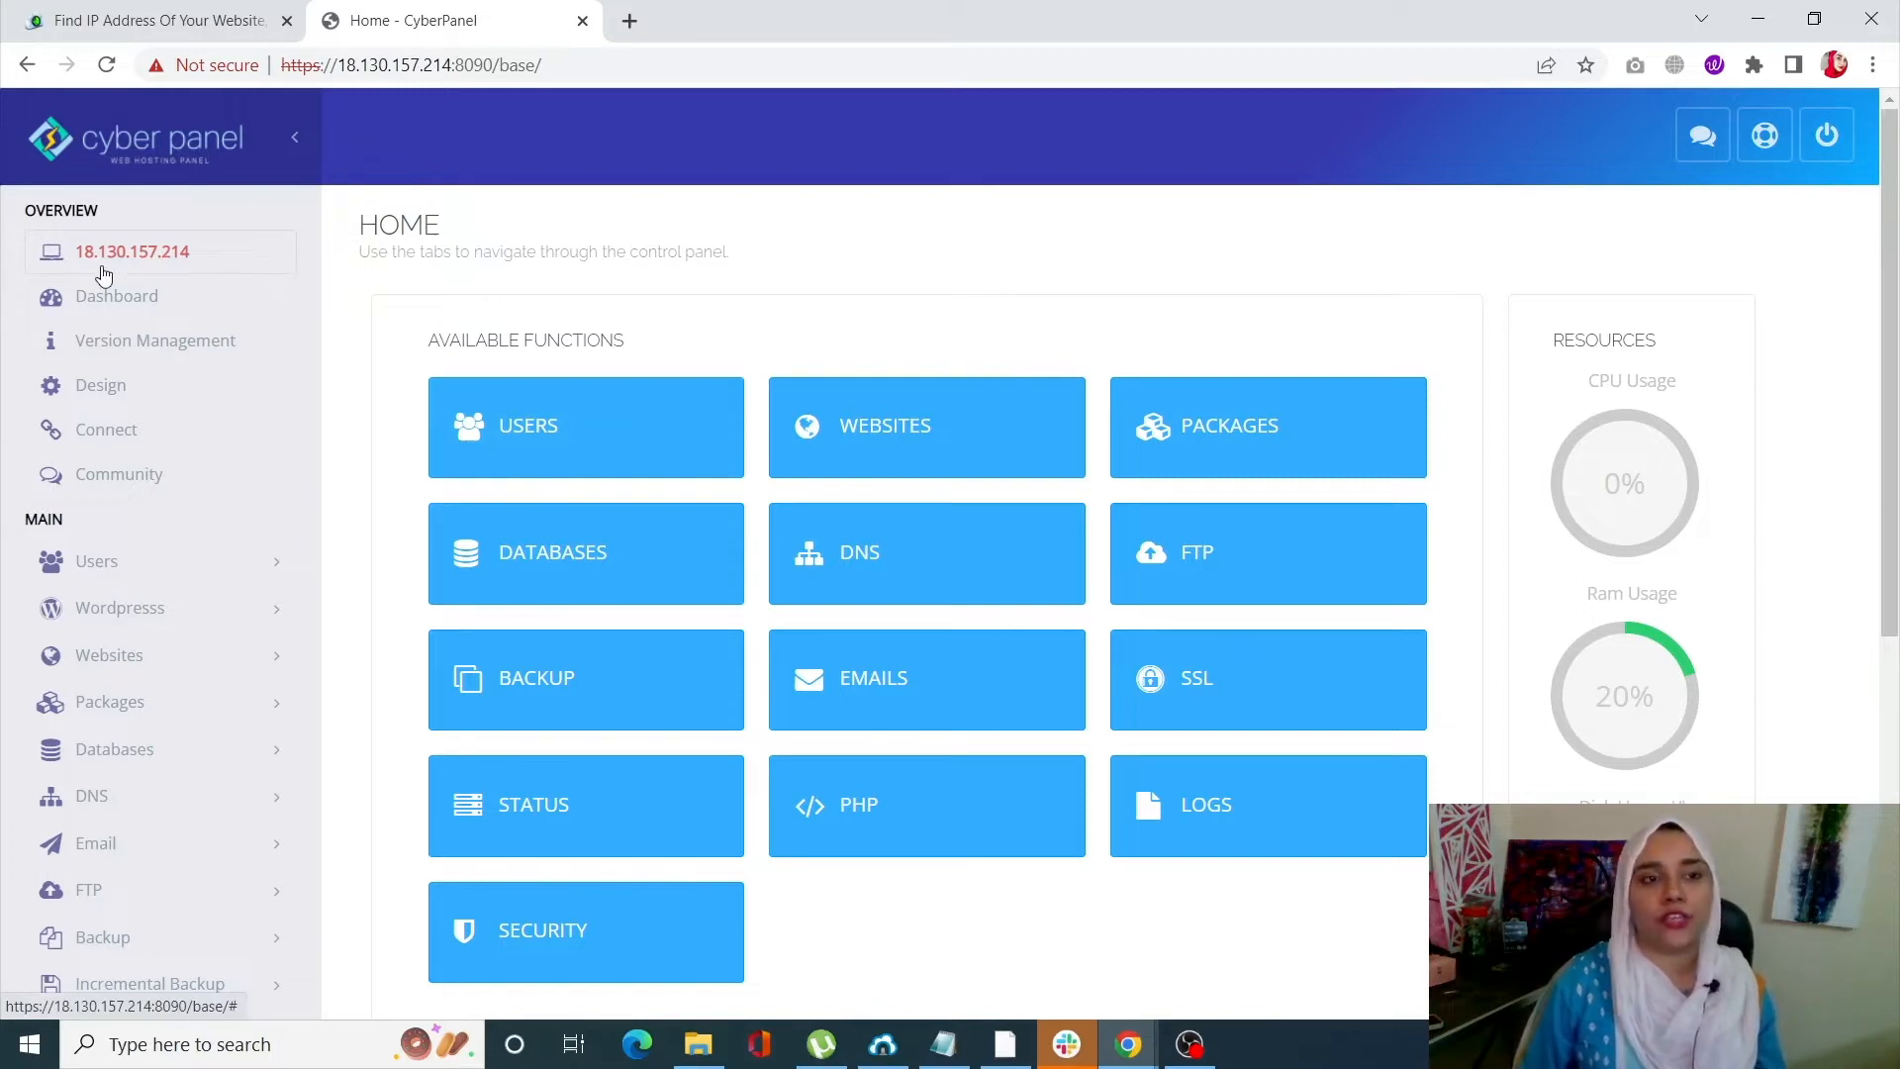
mouse_move(121, 263)
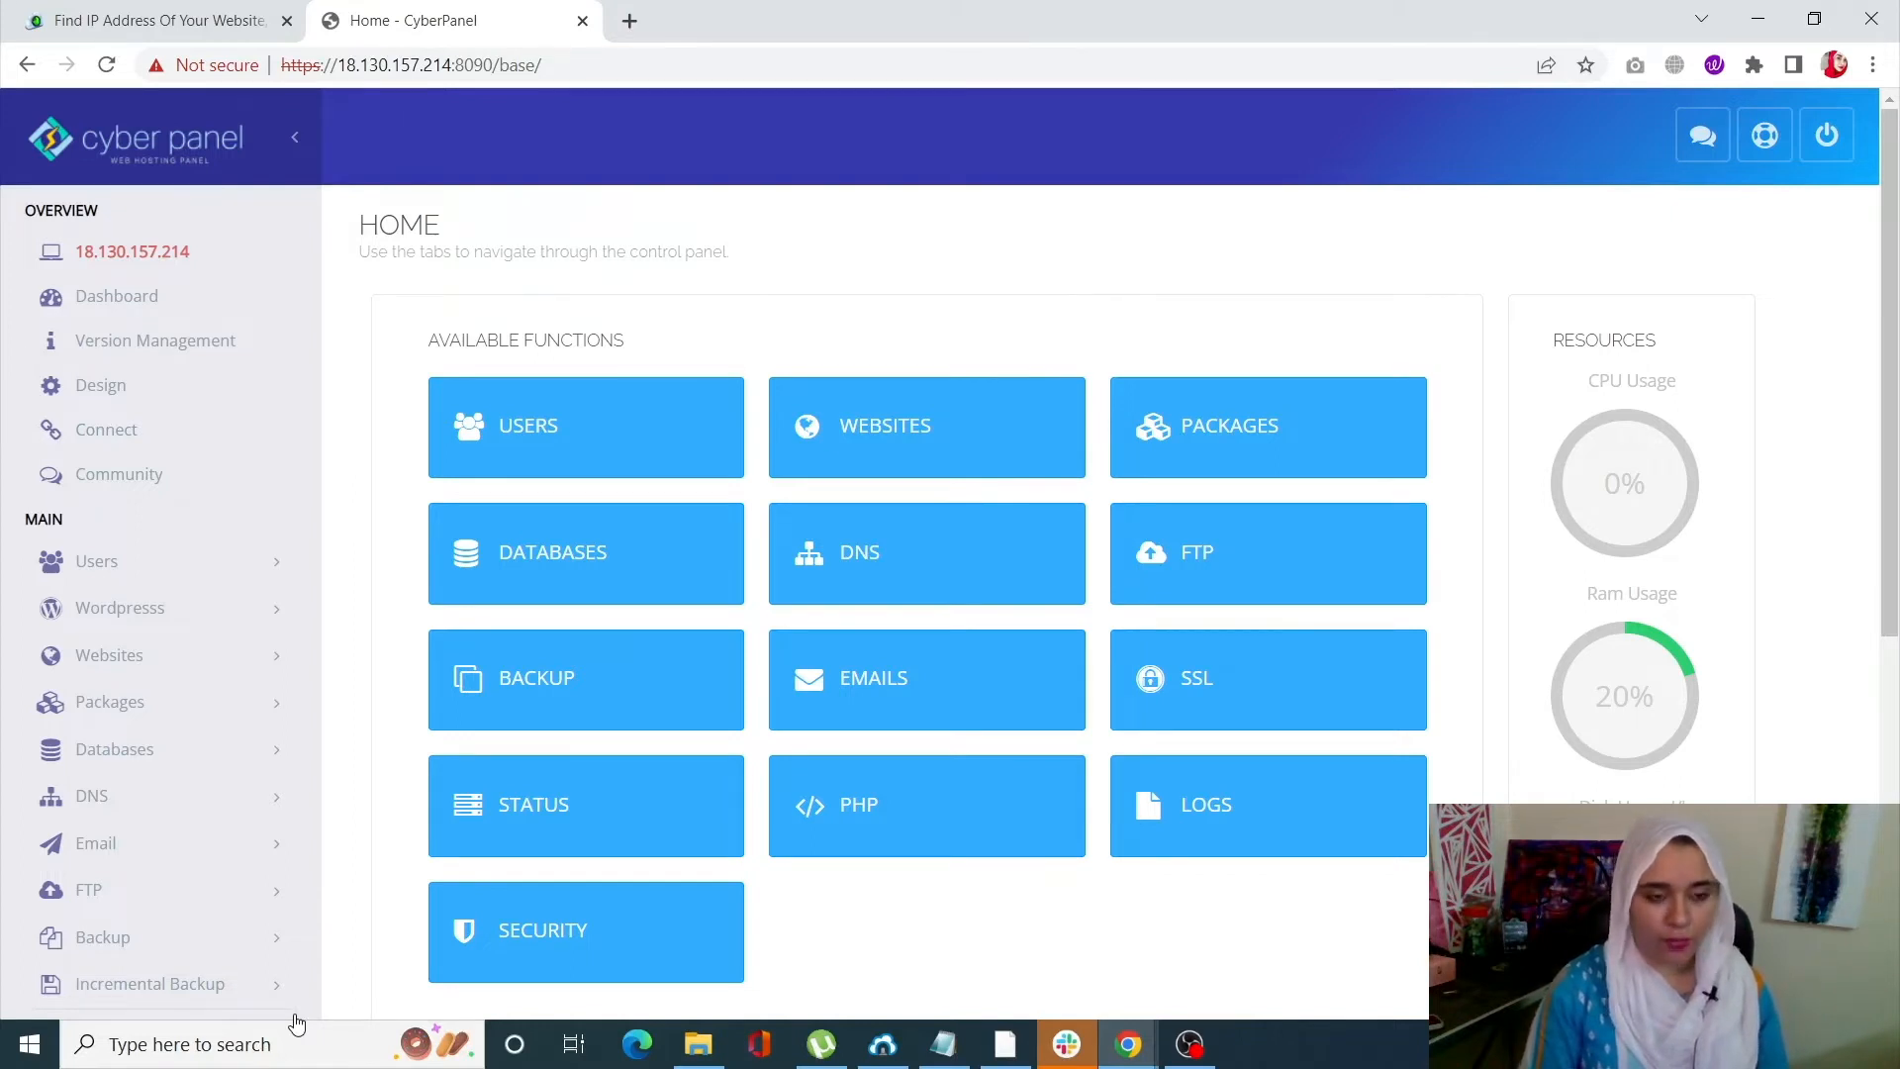
Step: Launch Command Prompt via Win+R and run 'ping axmi.xyz' to resolve the domain
key(Win+r)
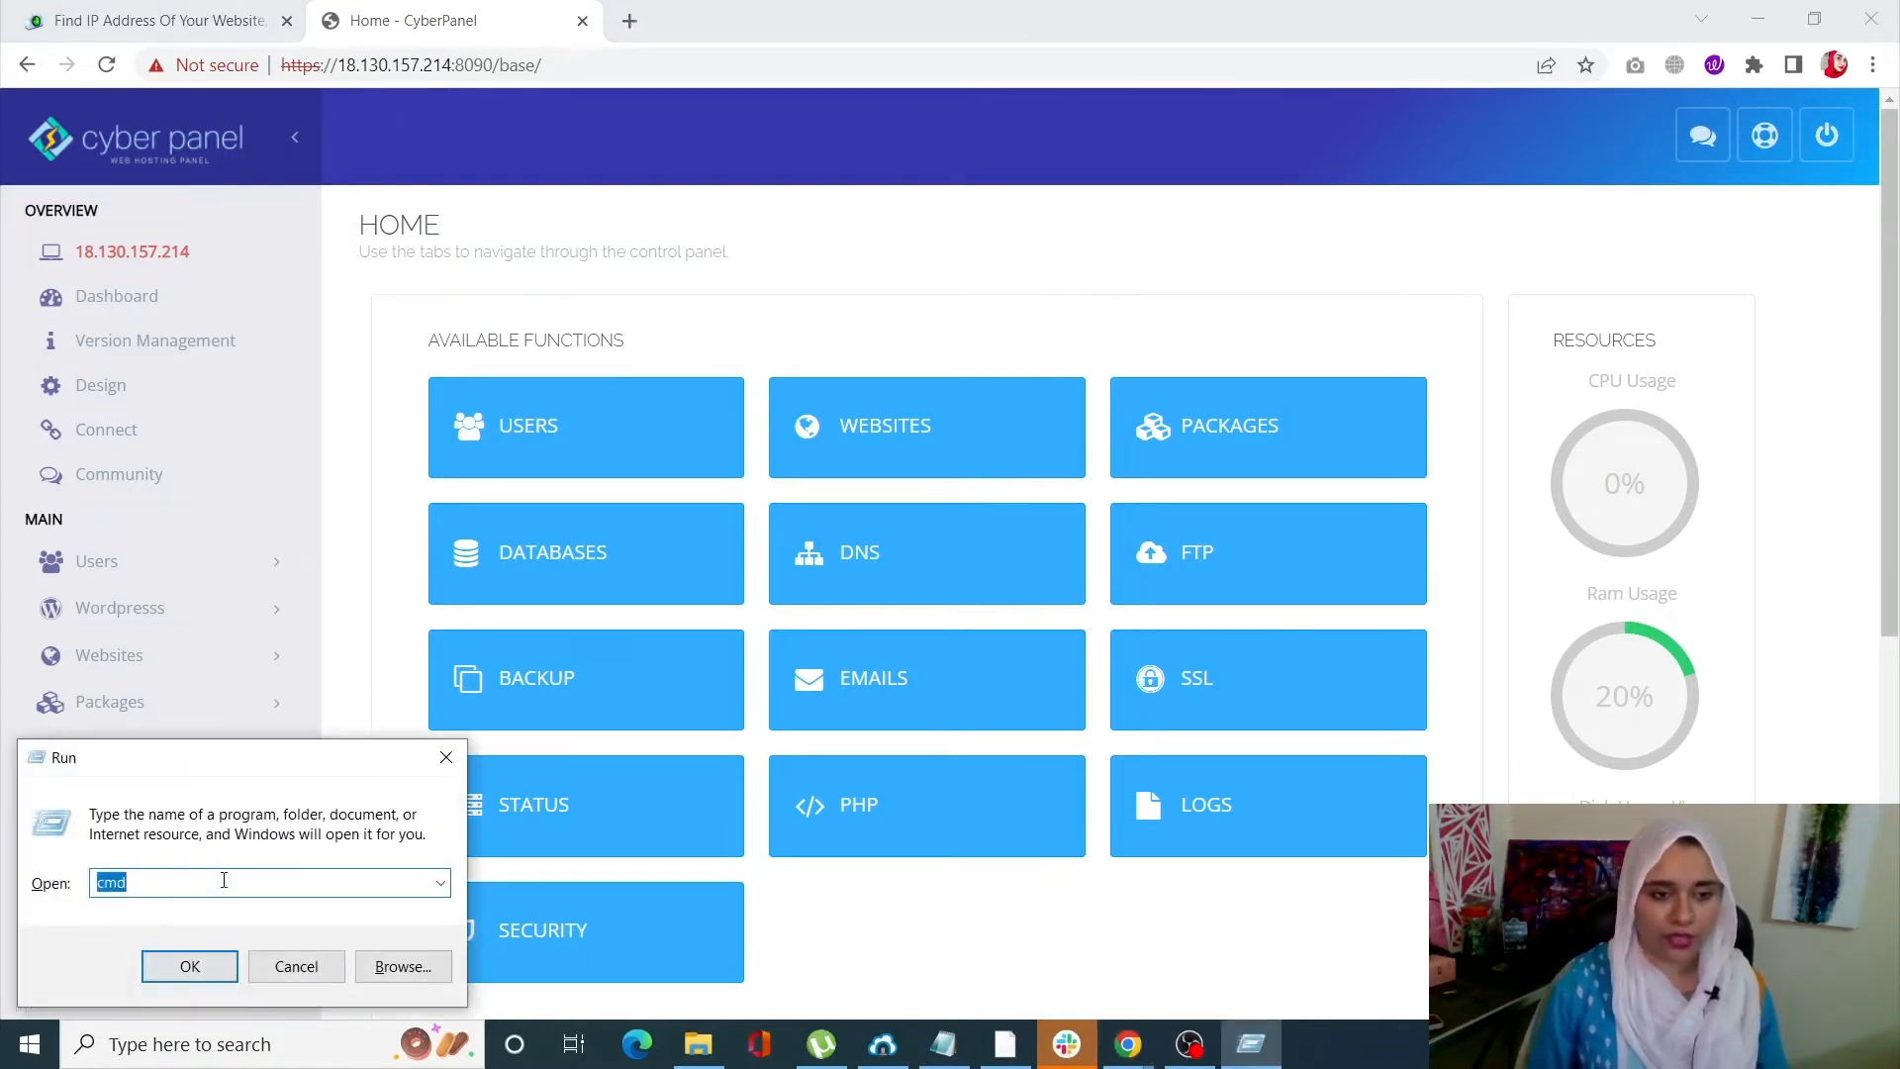
click(190, 966)
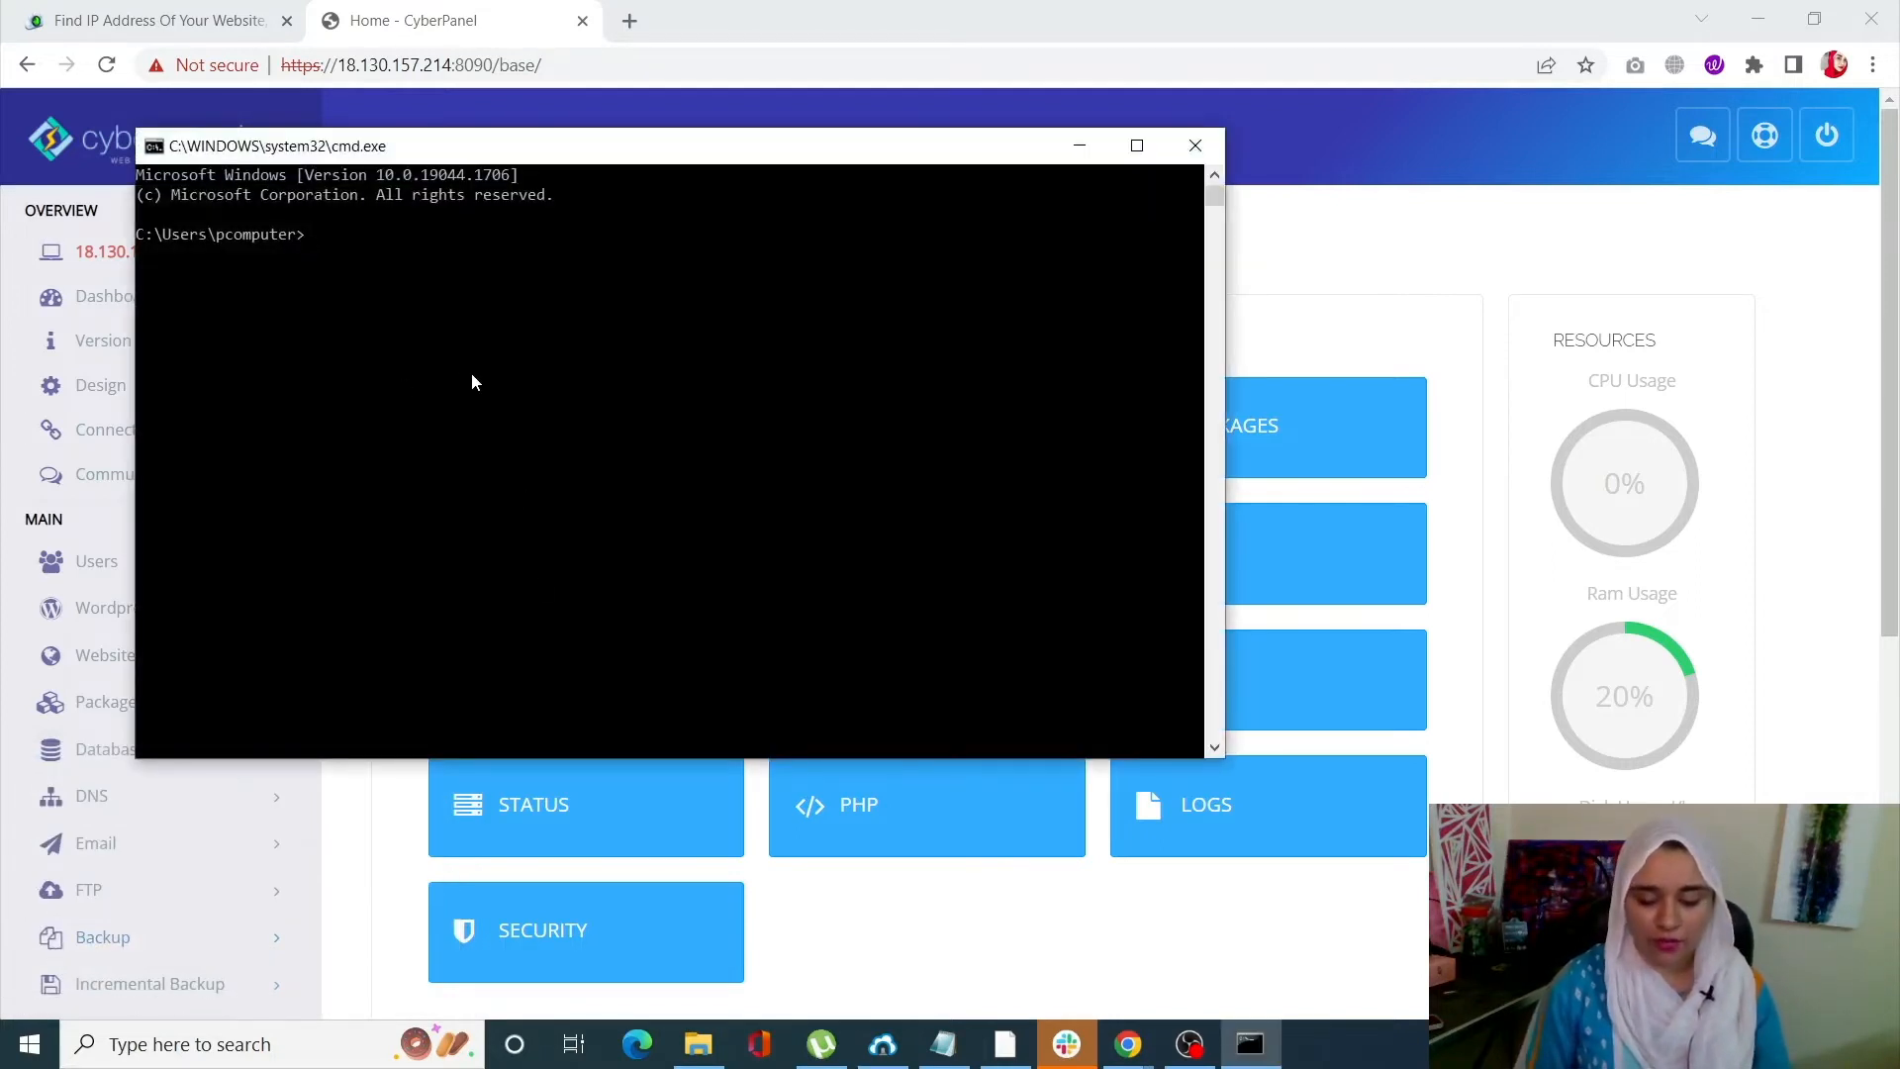
text(ping)
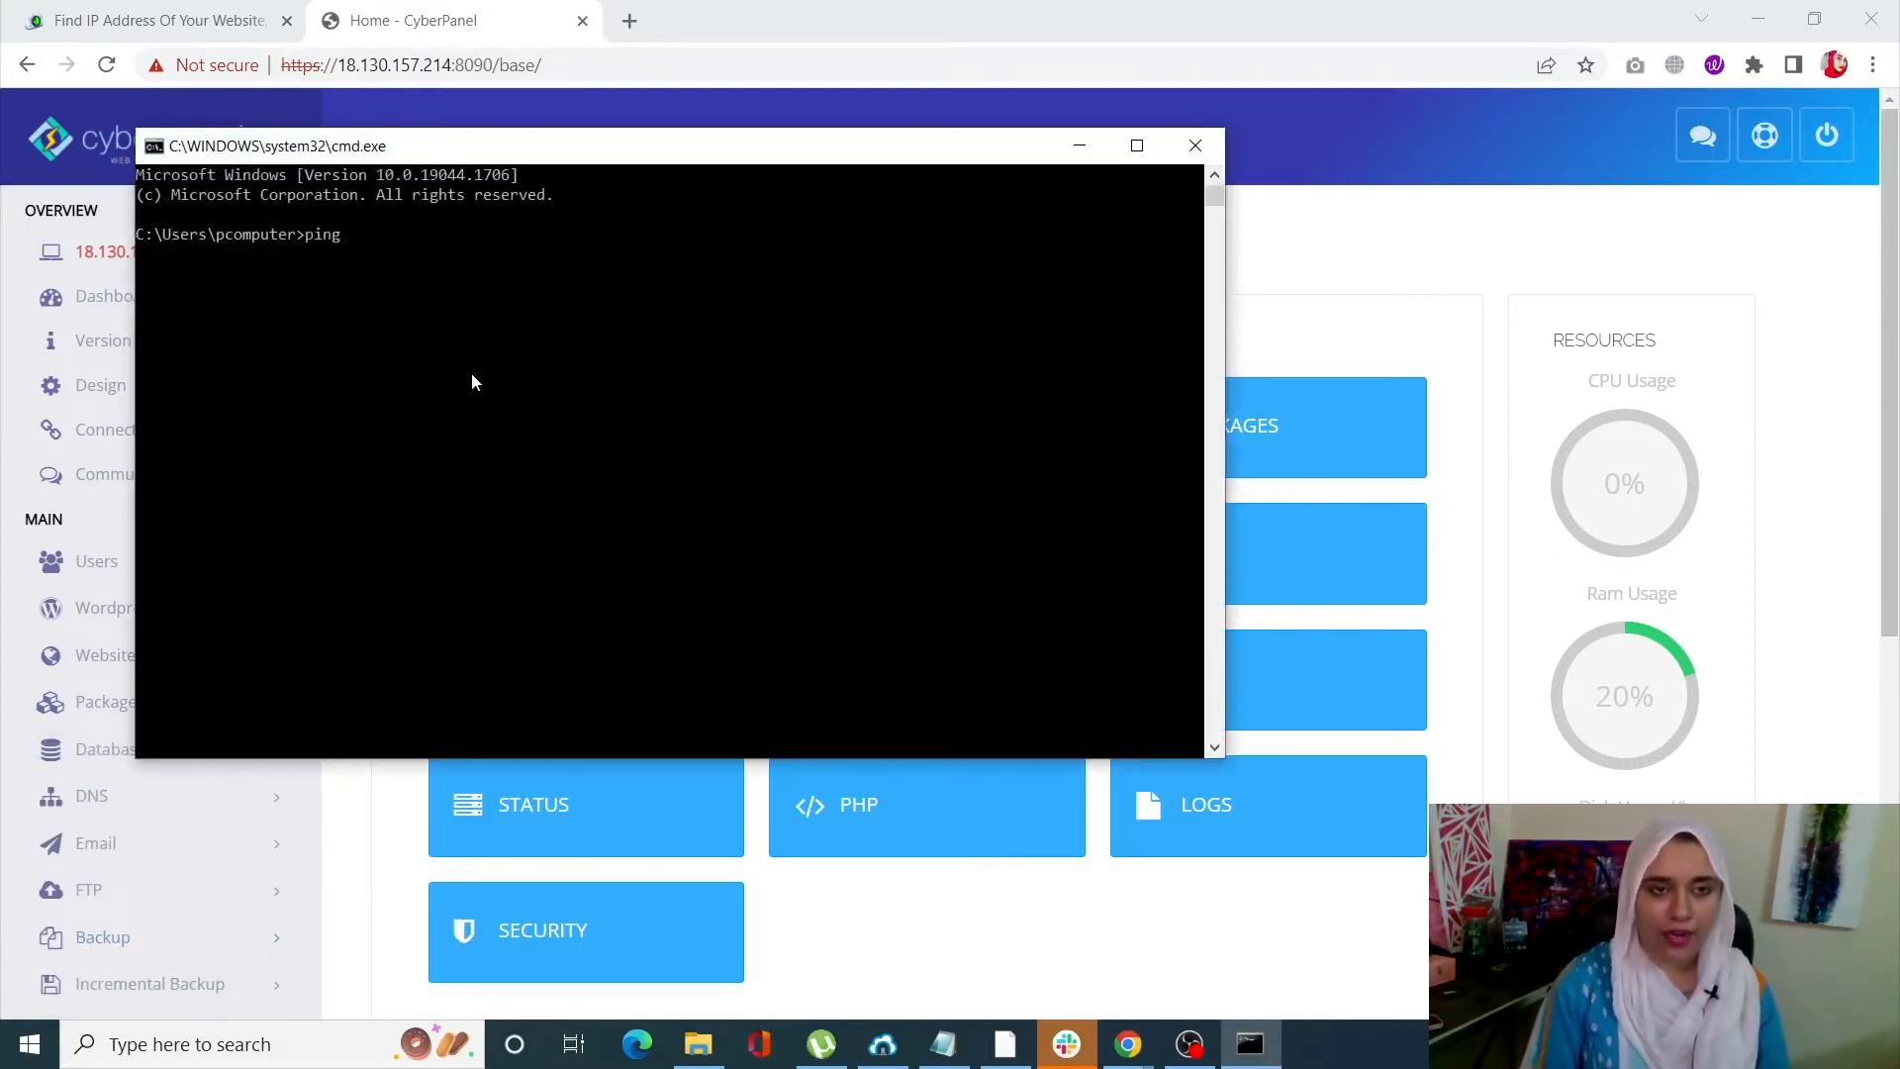
text(axmi)
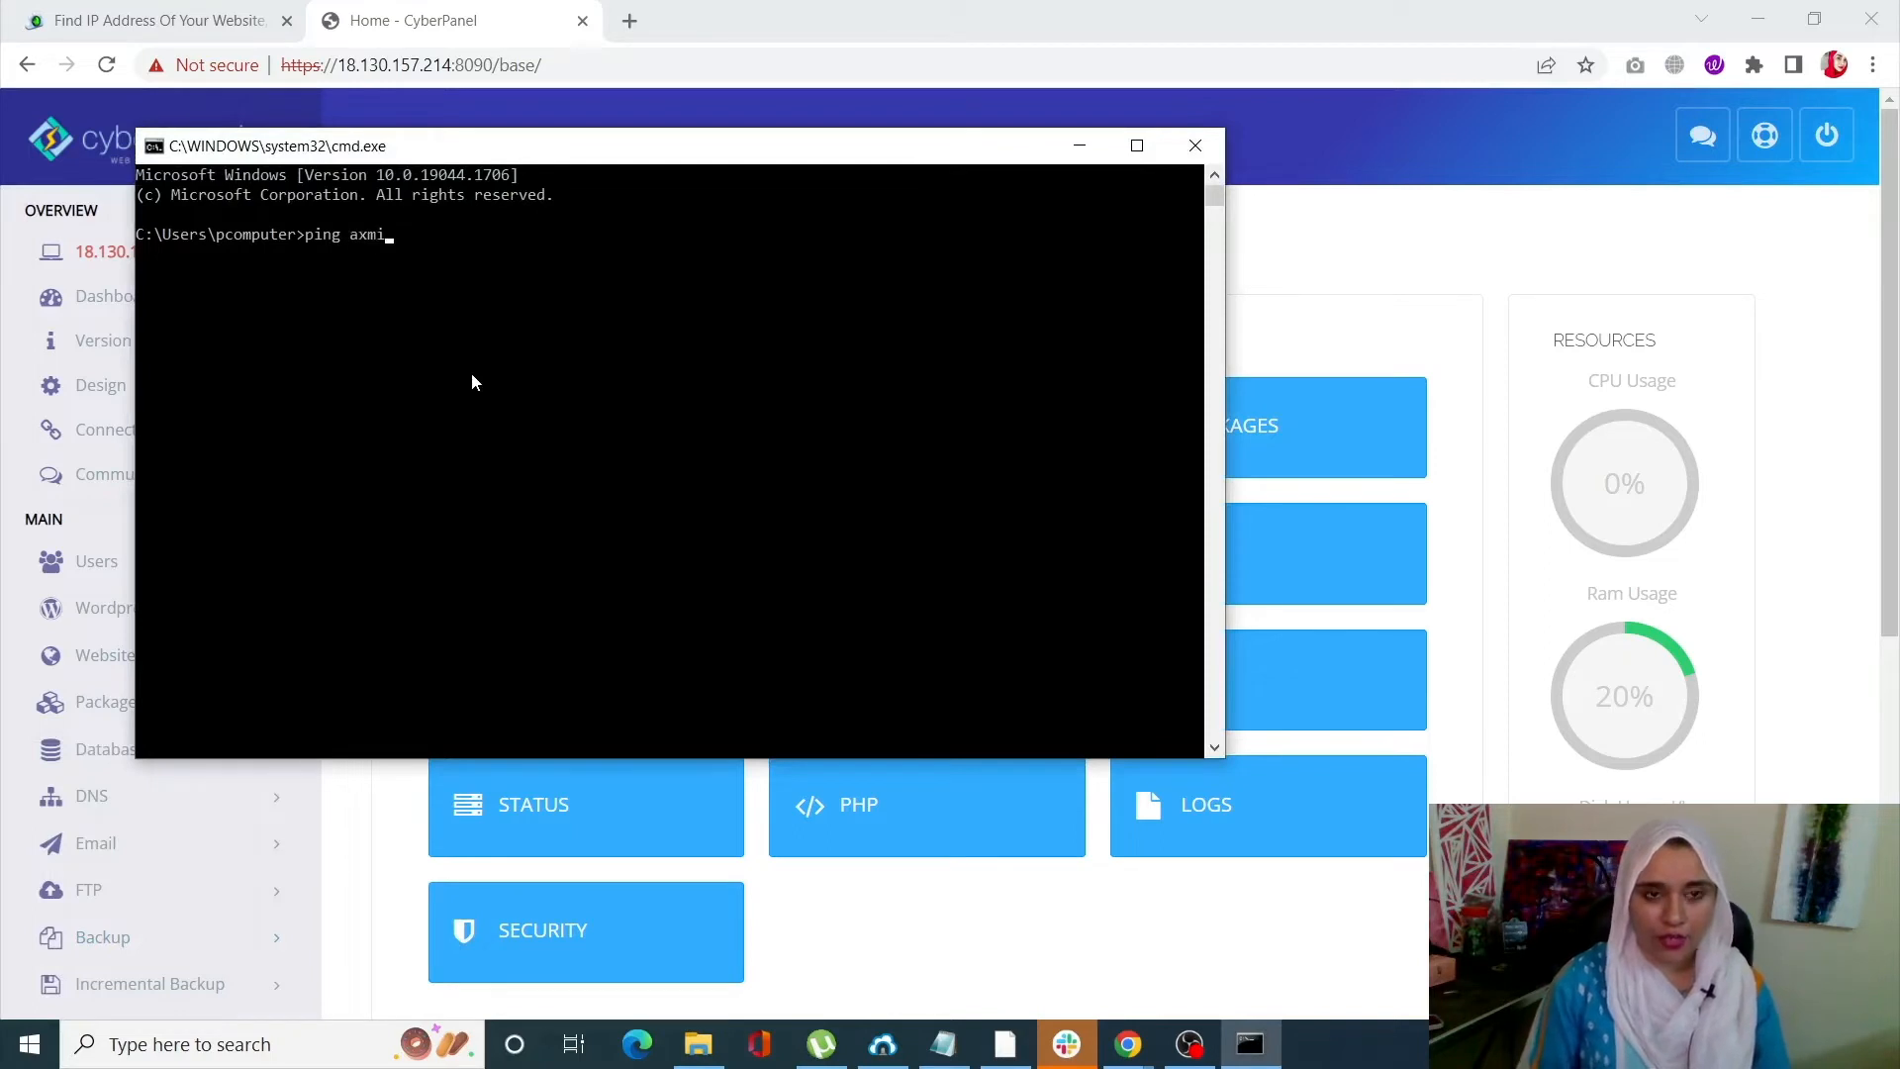
text(.xy)
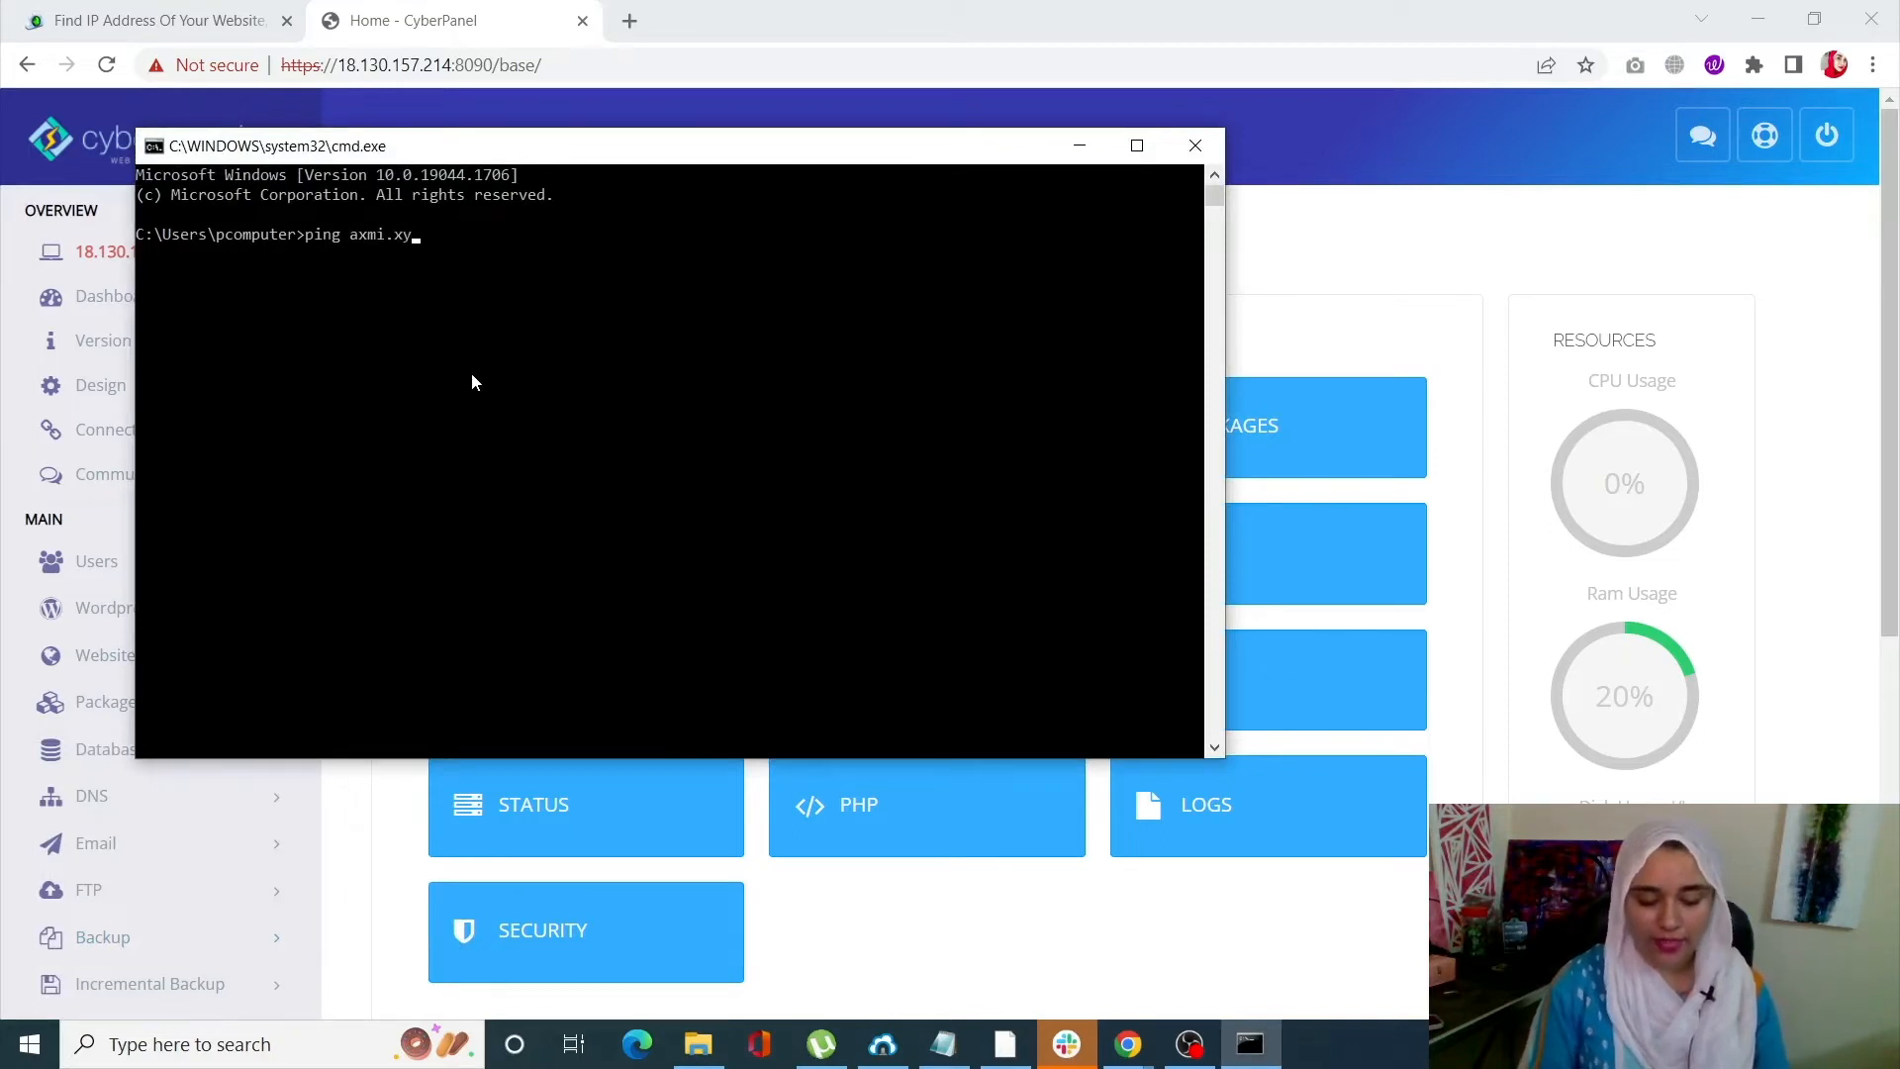
text(z)
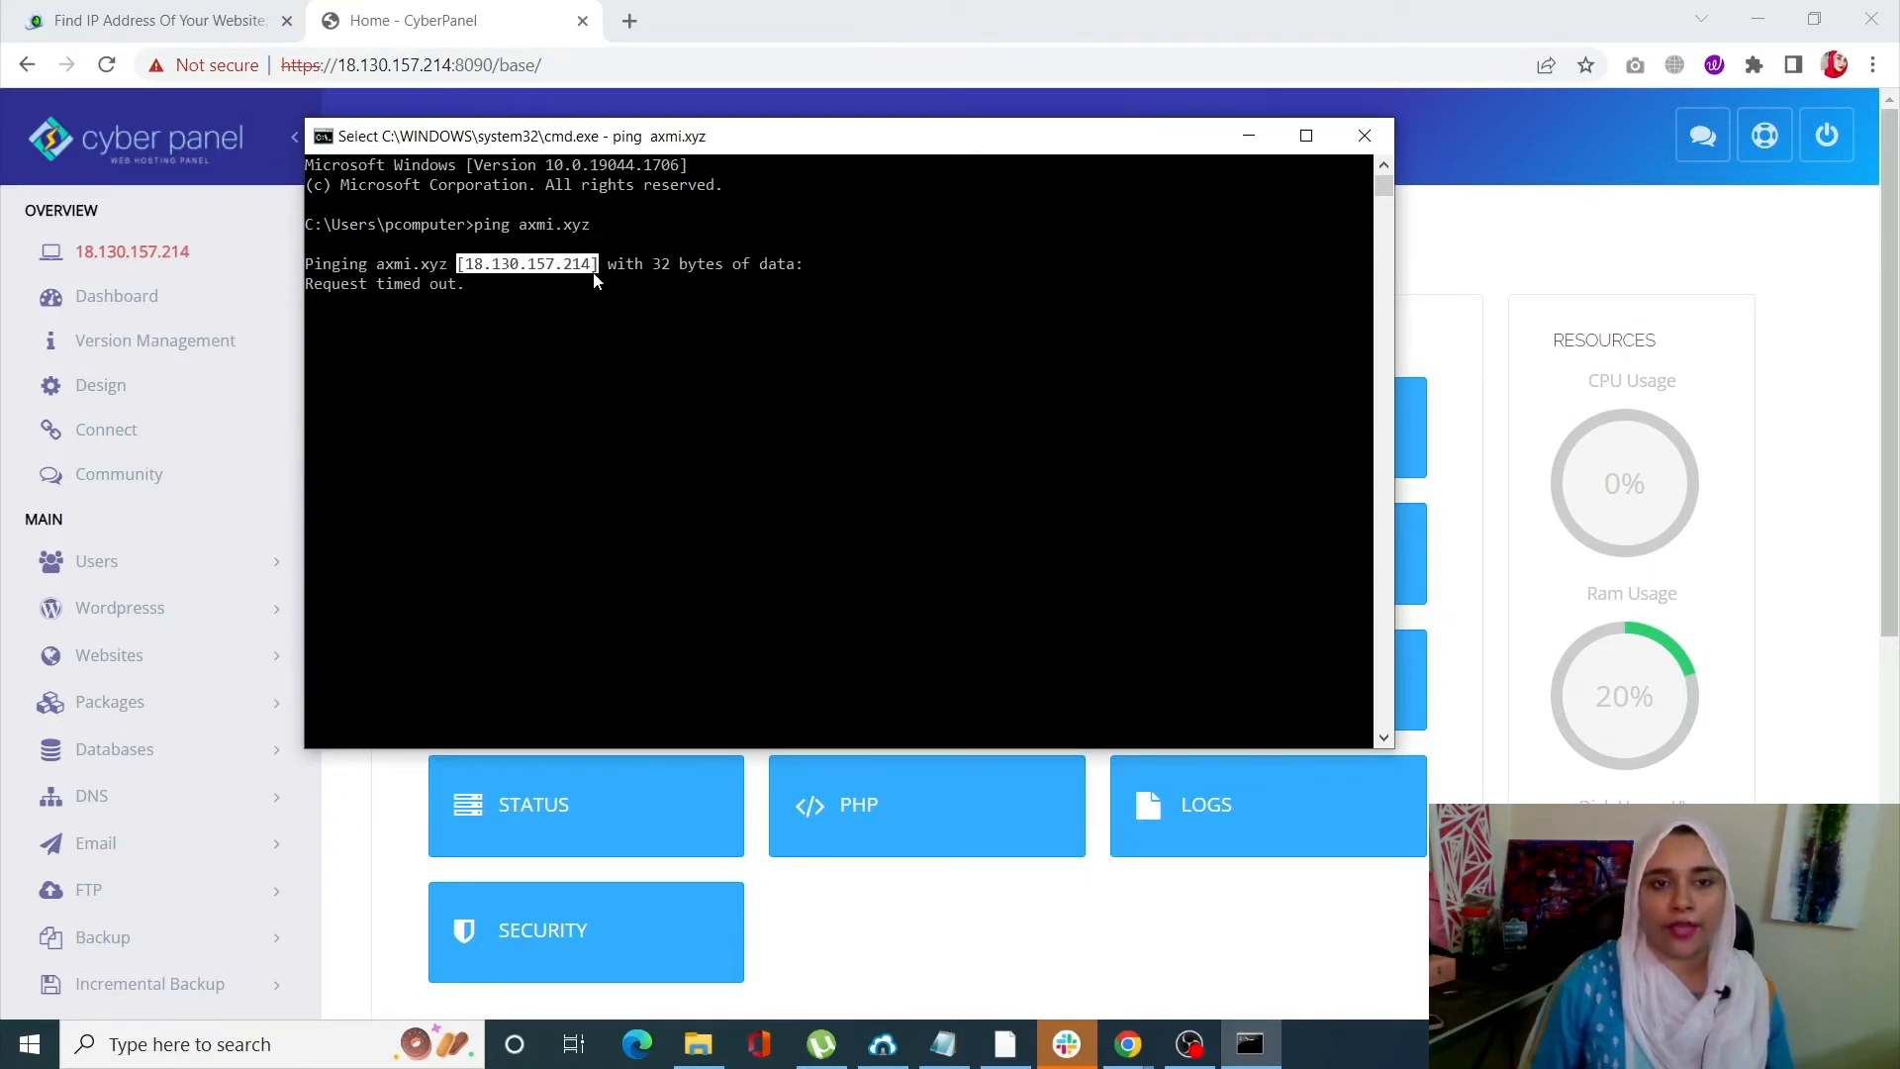
mouse_move(775, 514)
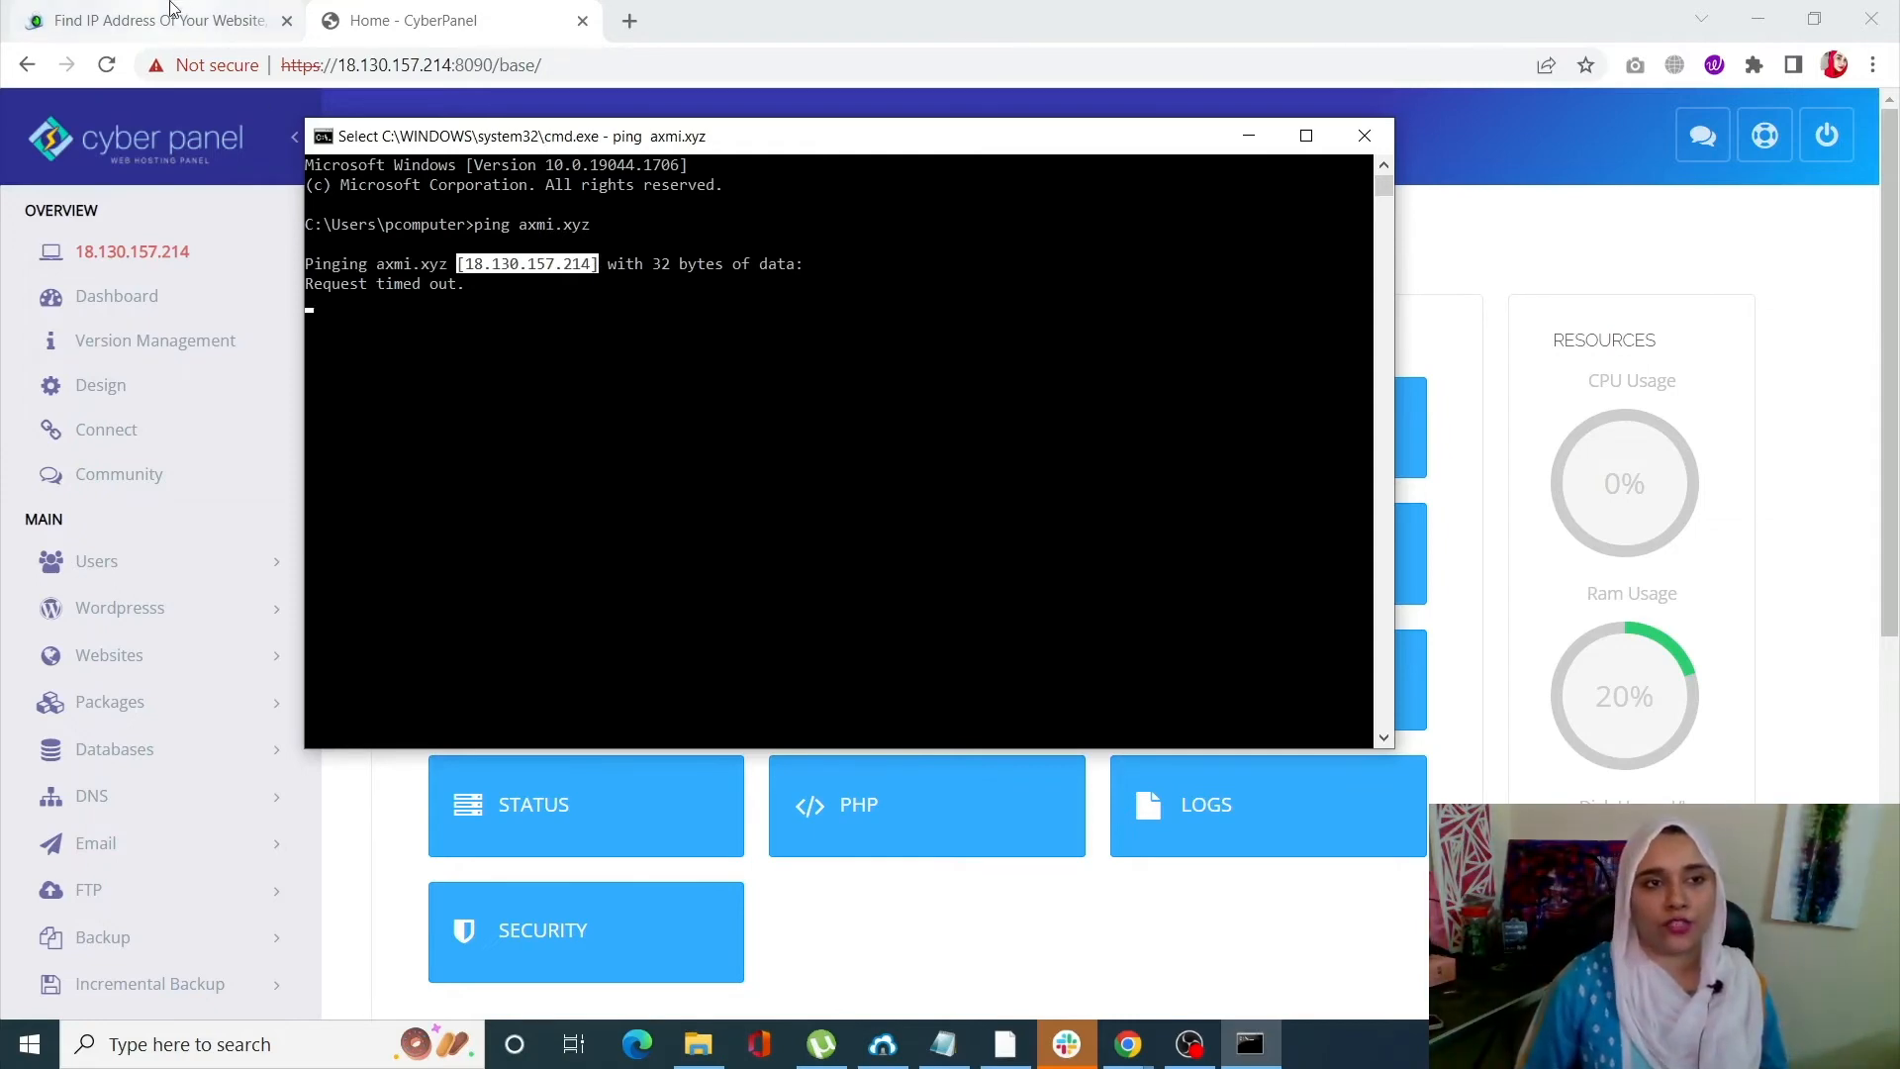
Step: Run Site24x7 Find IP for axmi.xyz, getting 104.21.63.166 and 172.67.147.243, and go back to CyberPanel
click(144, 20)
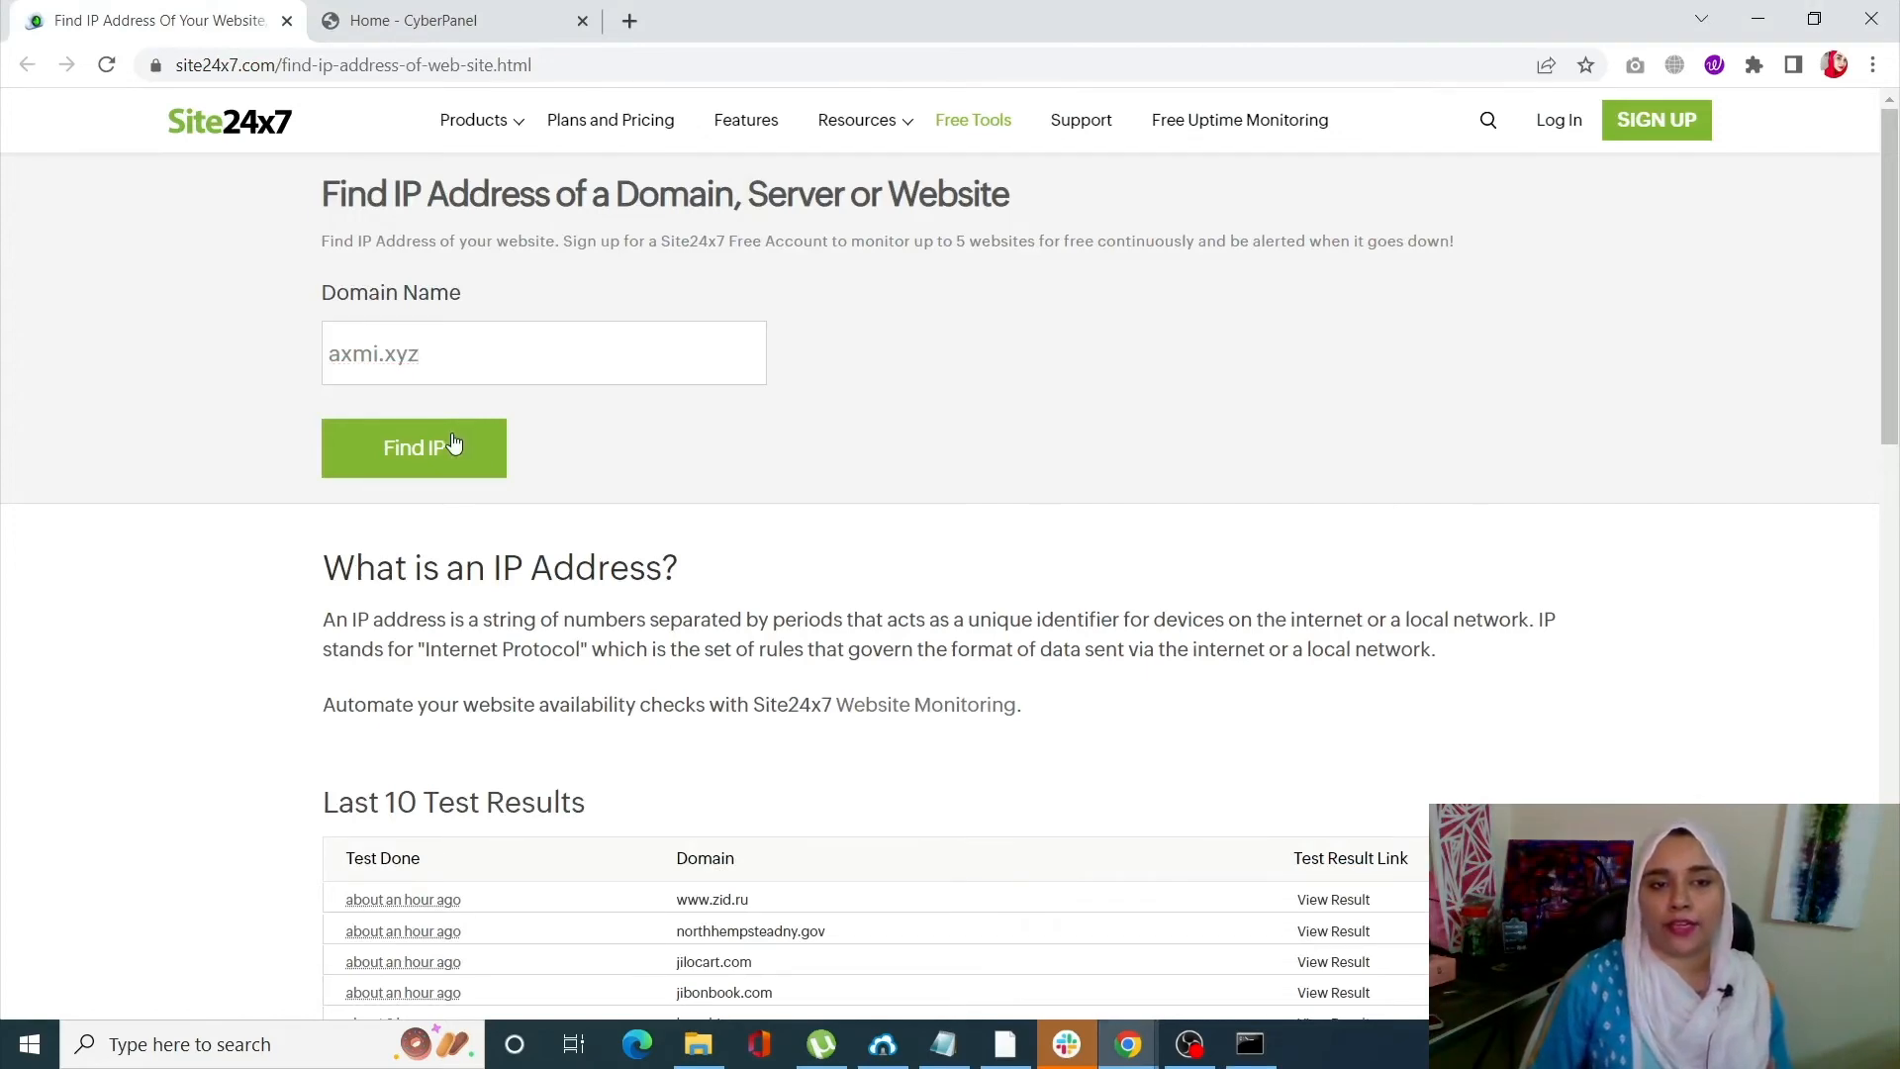
click(414, 448)
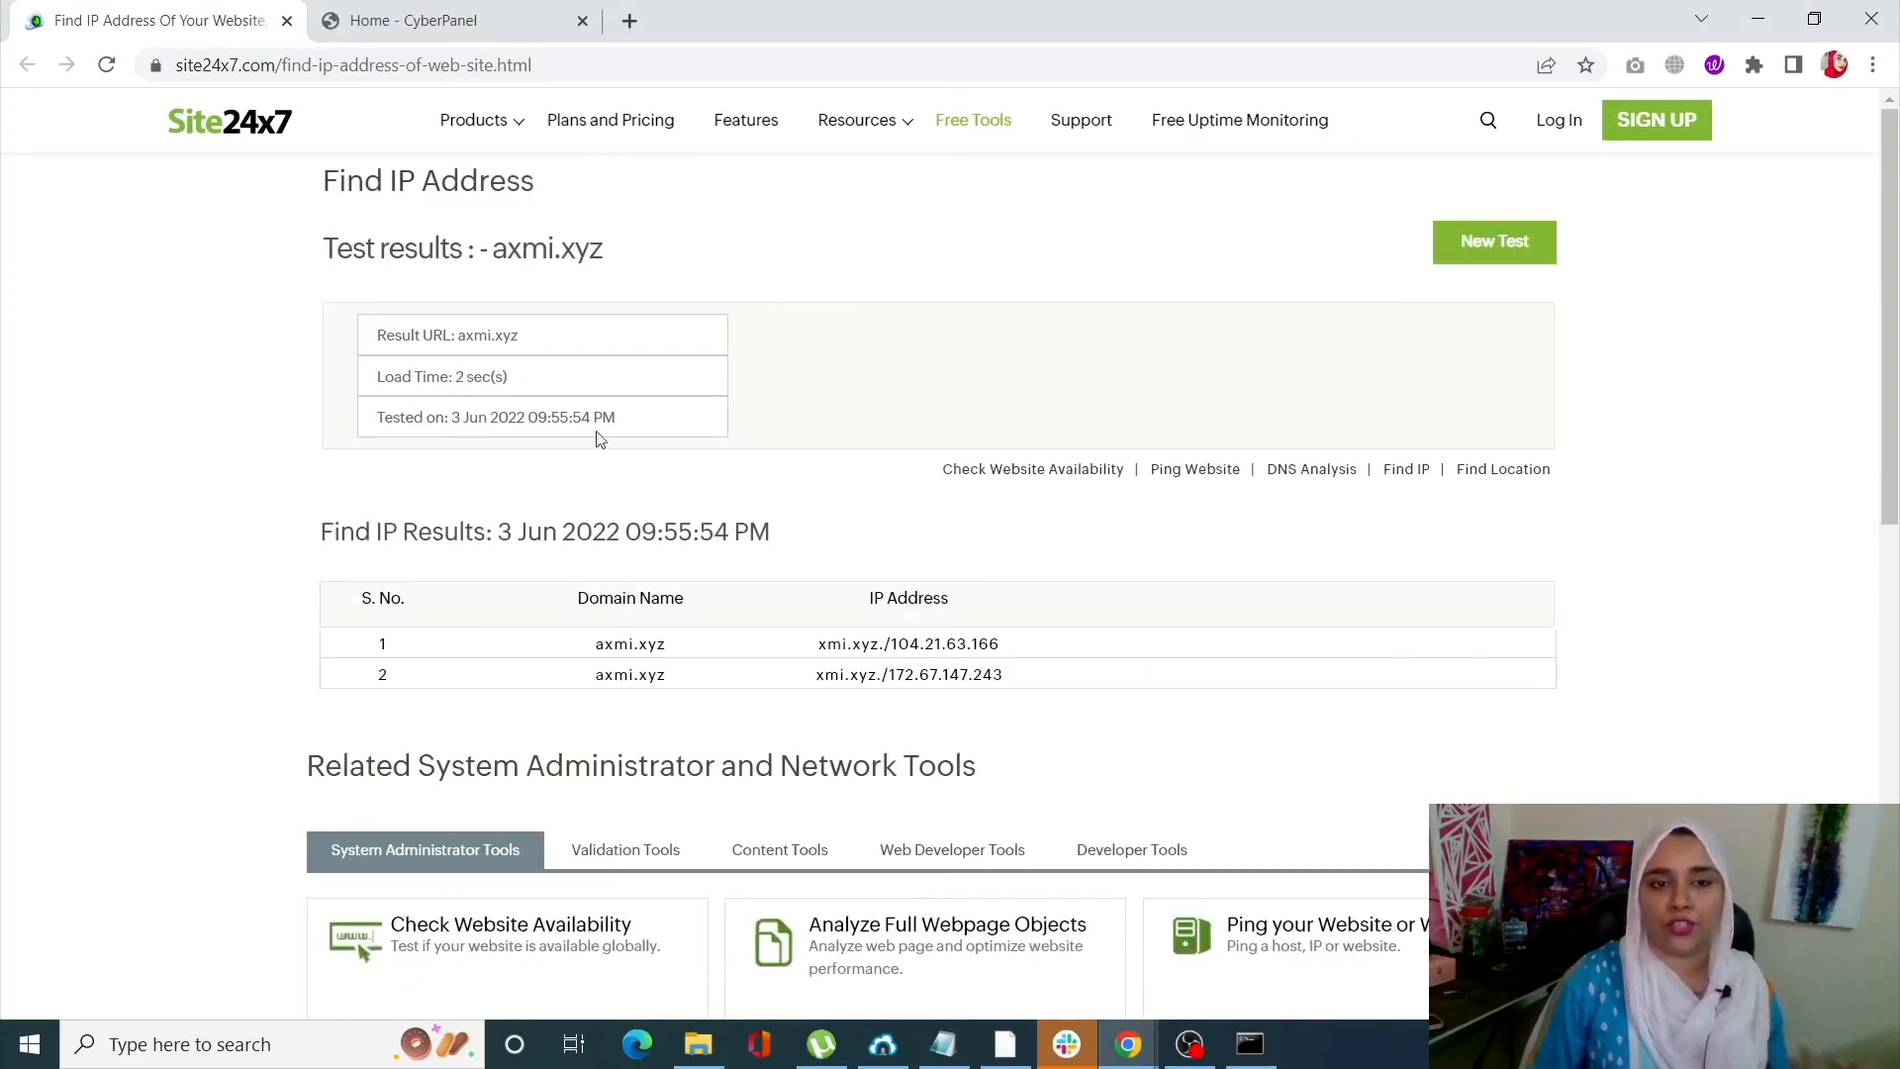
scroll(down, 3)
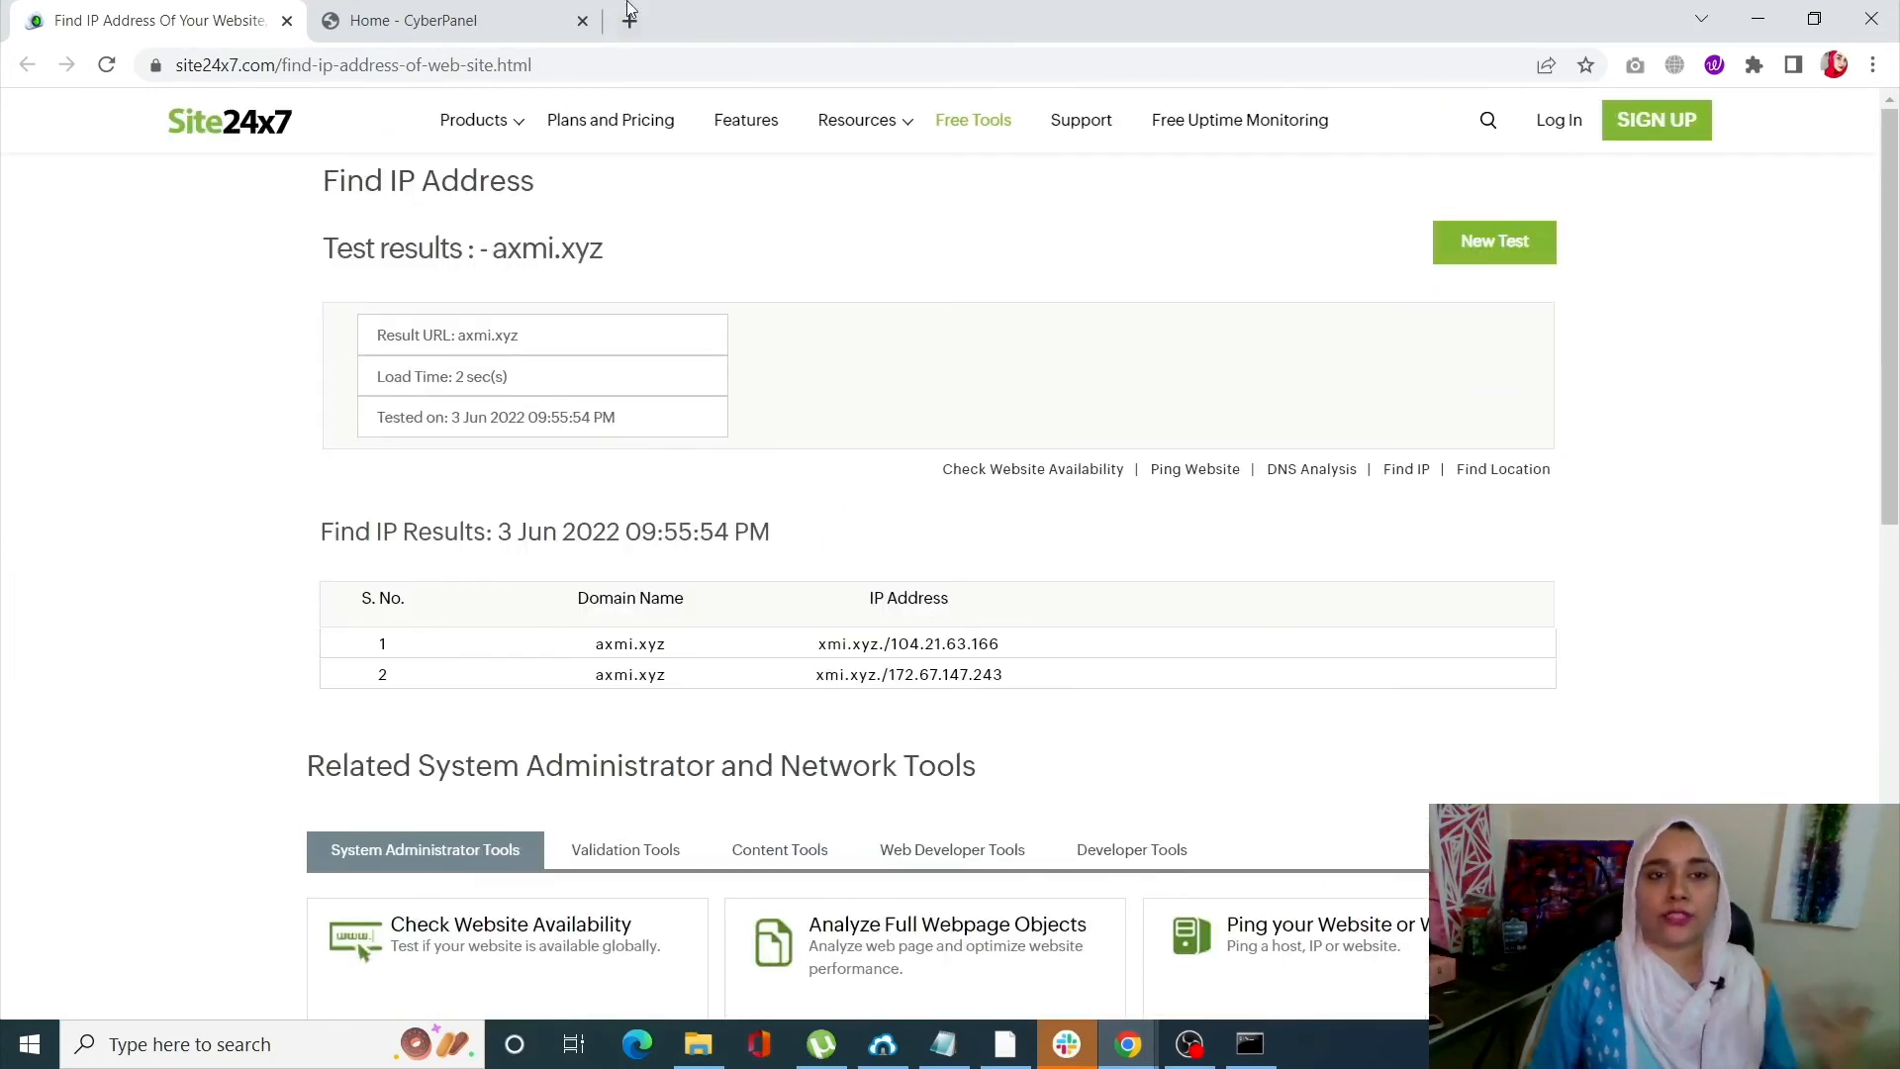
click(424, 20)
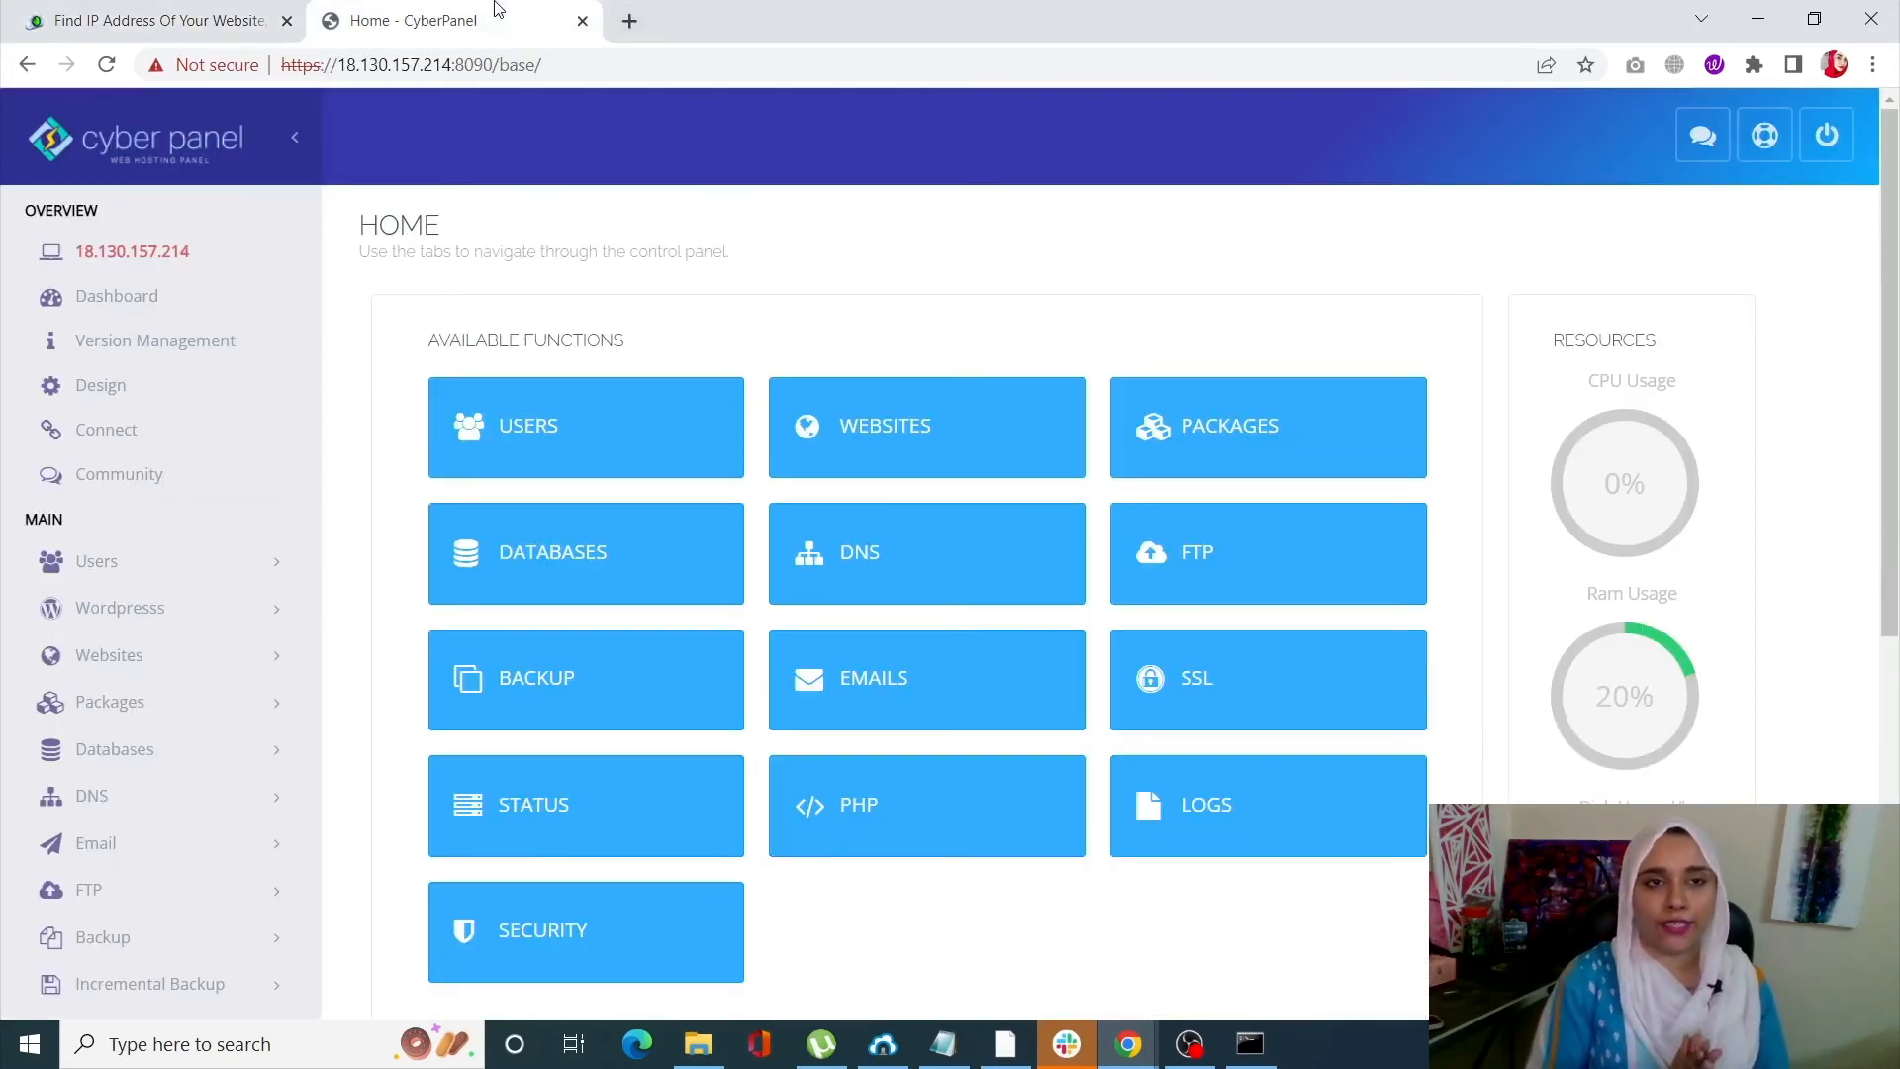